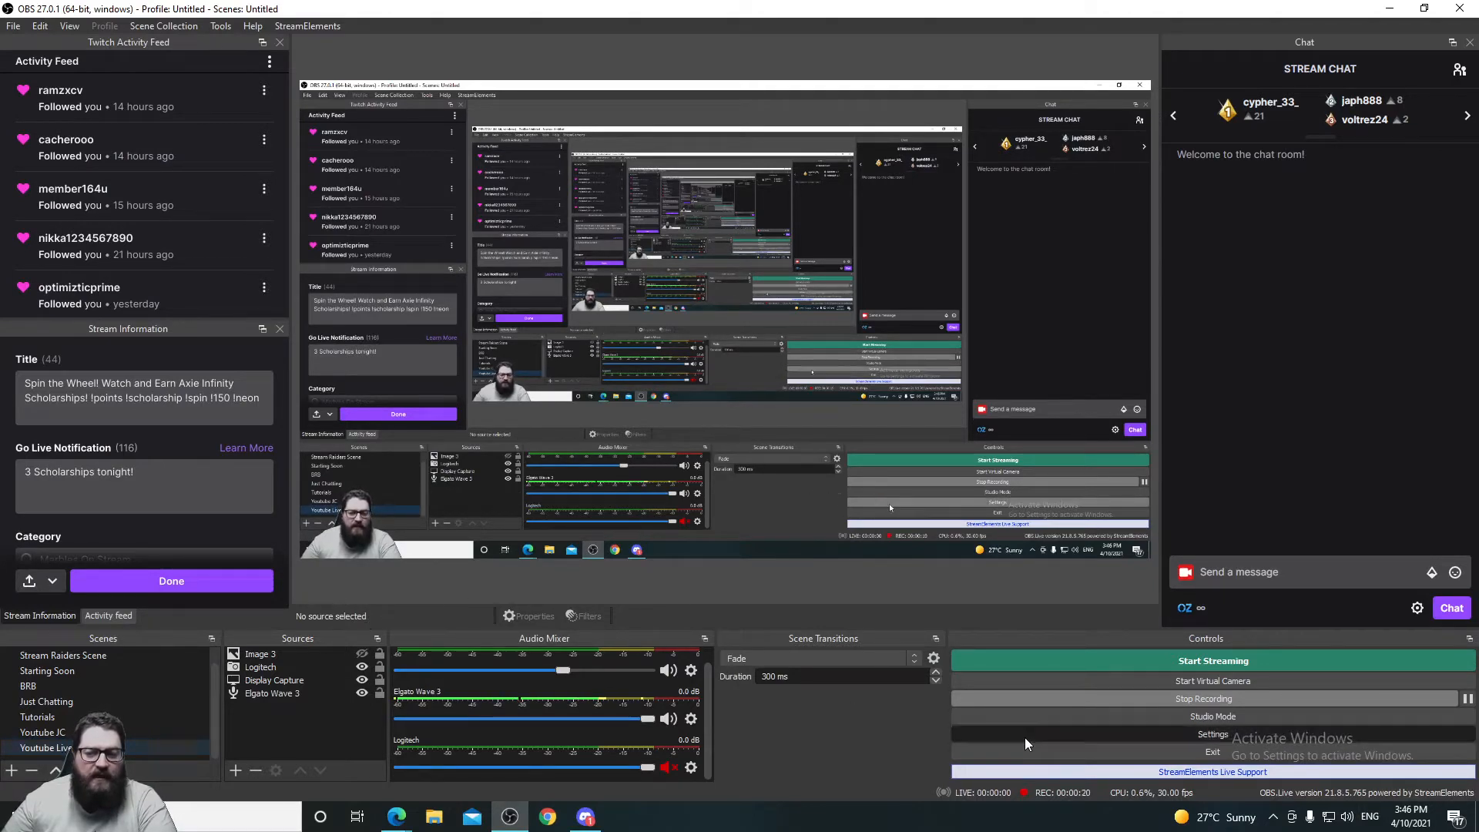
# - Open OBS Settings from the Controls dock, landing on the General page
pyautogui.click(1214, 734)
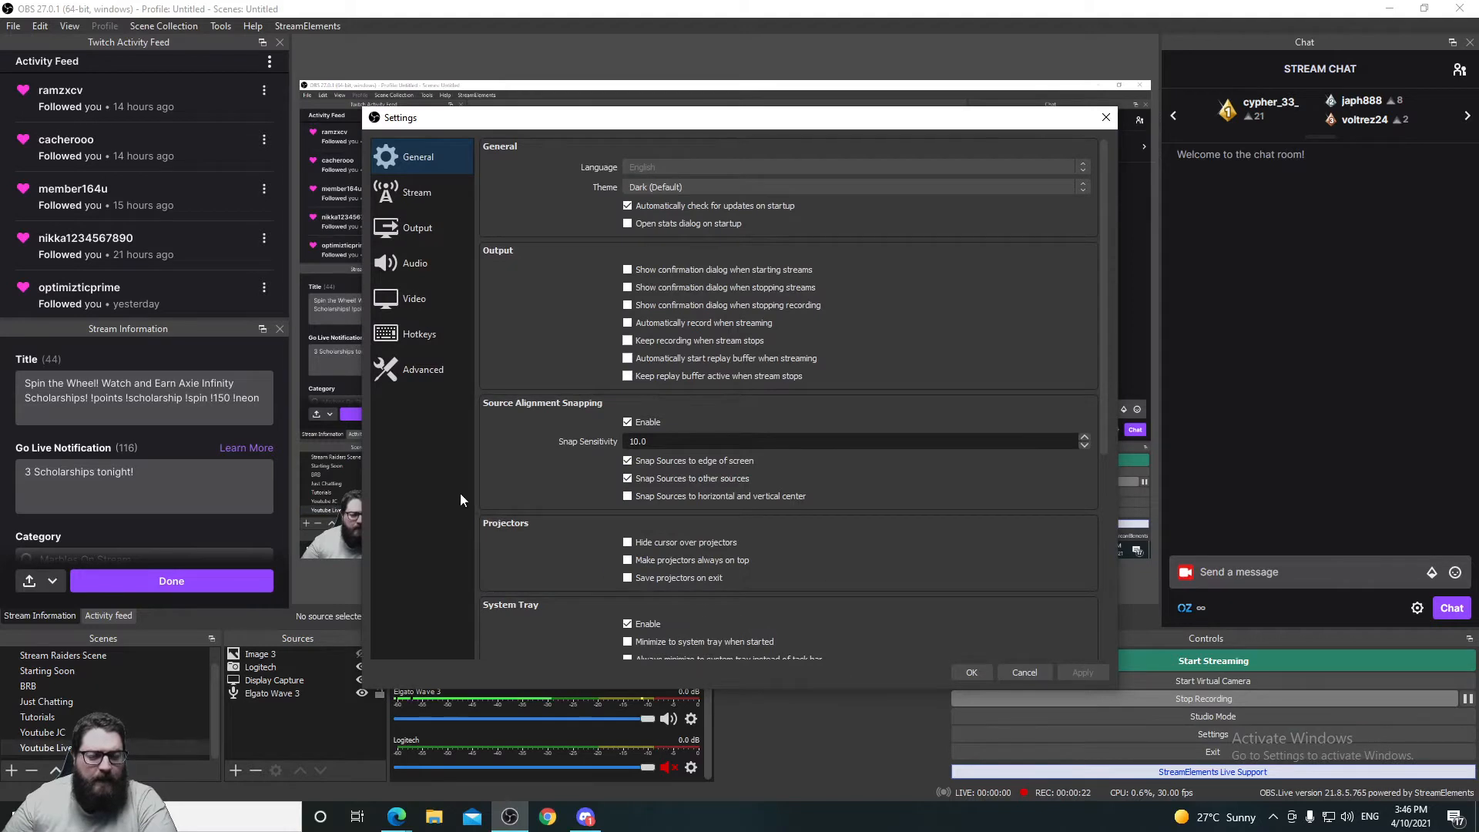
# - On the Advanced page, enable Stream Delay and select its 20-second duration value
pyautogui.click(423, 369)
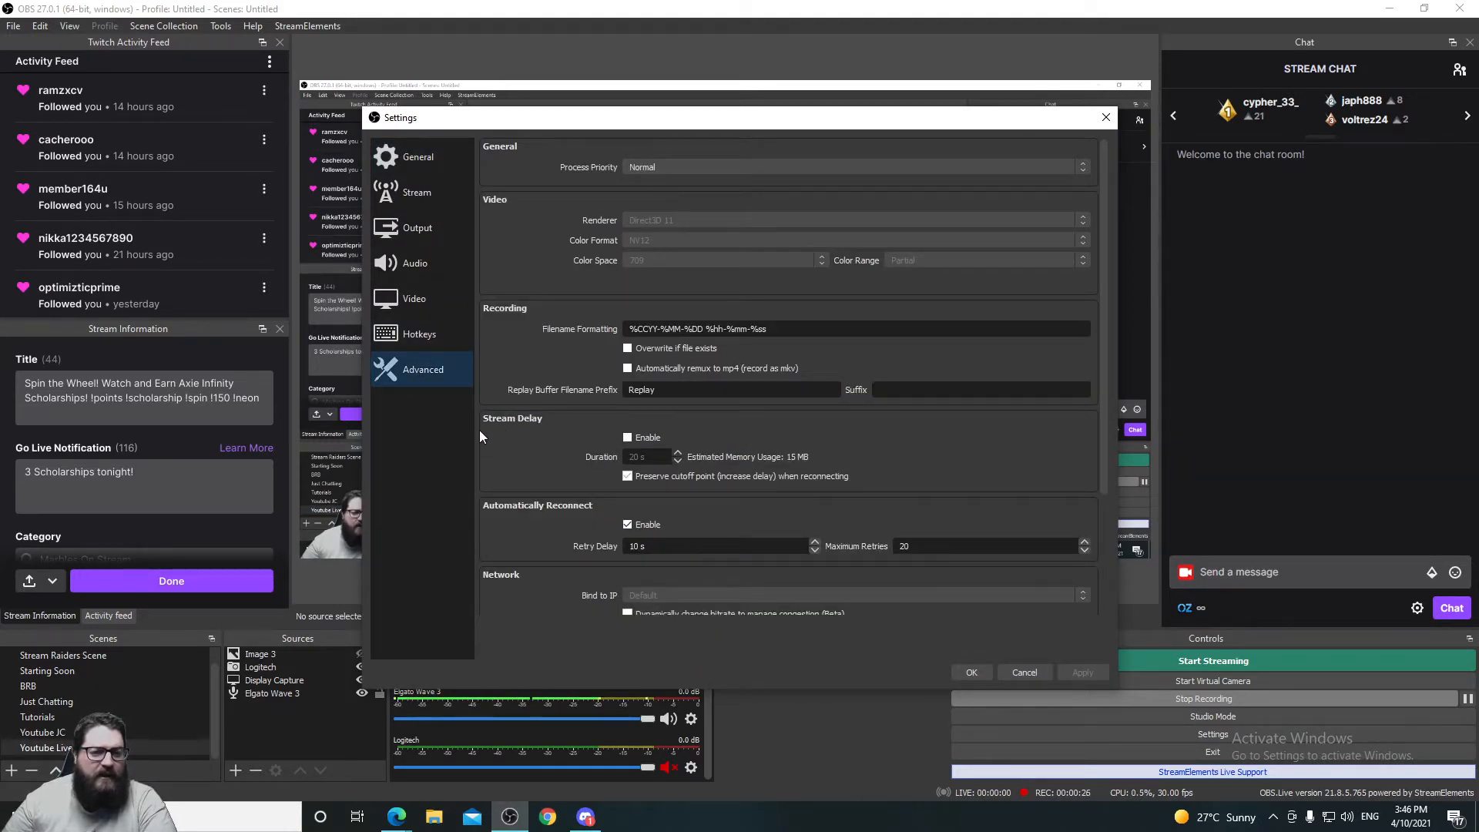
pyautogui.moveTo(570, 459)
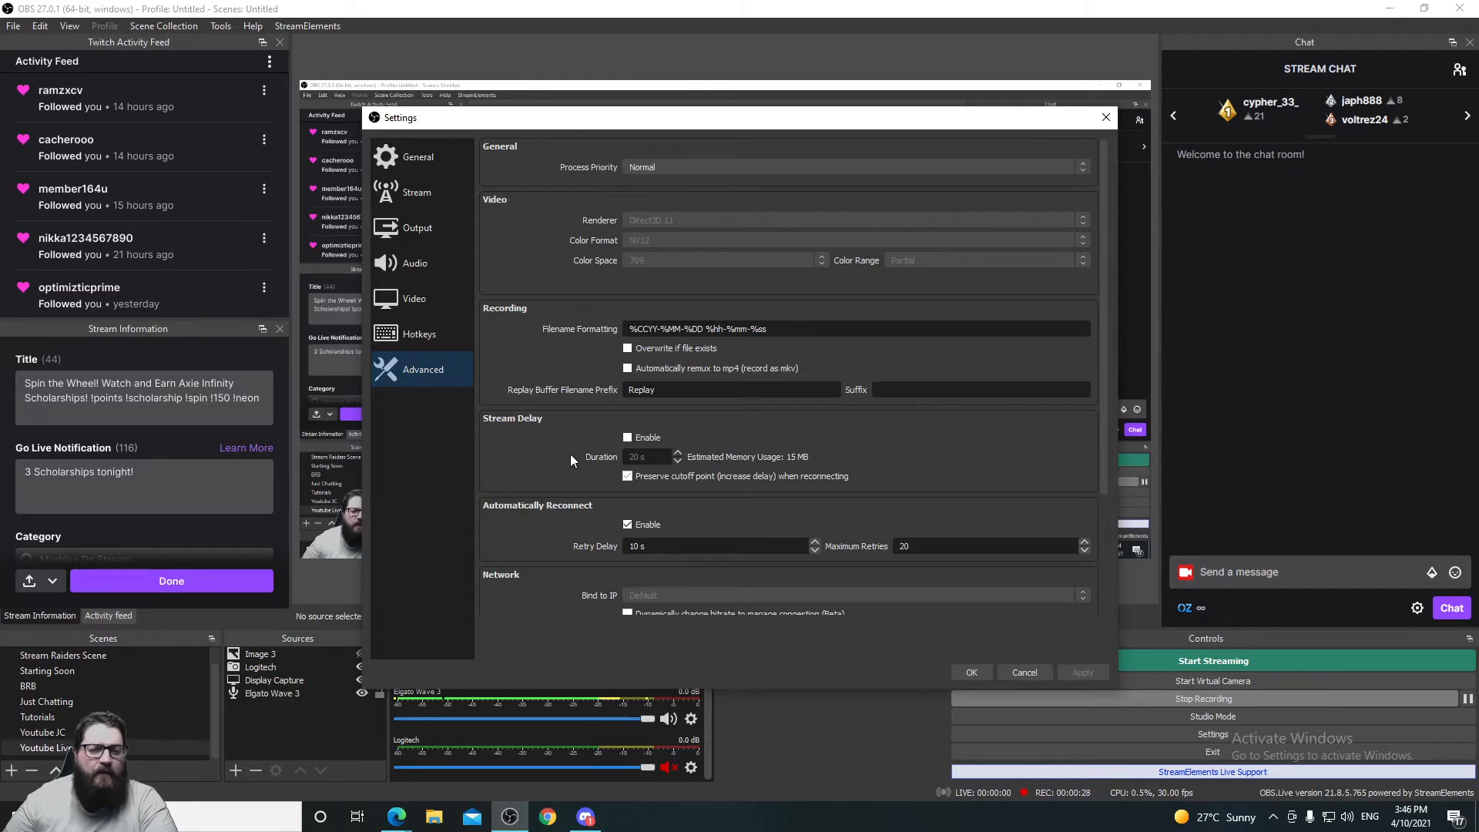
pyautogui.click(628, 437)
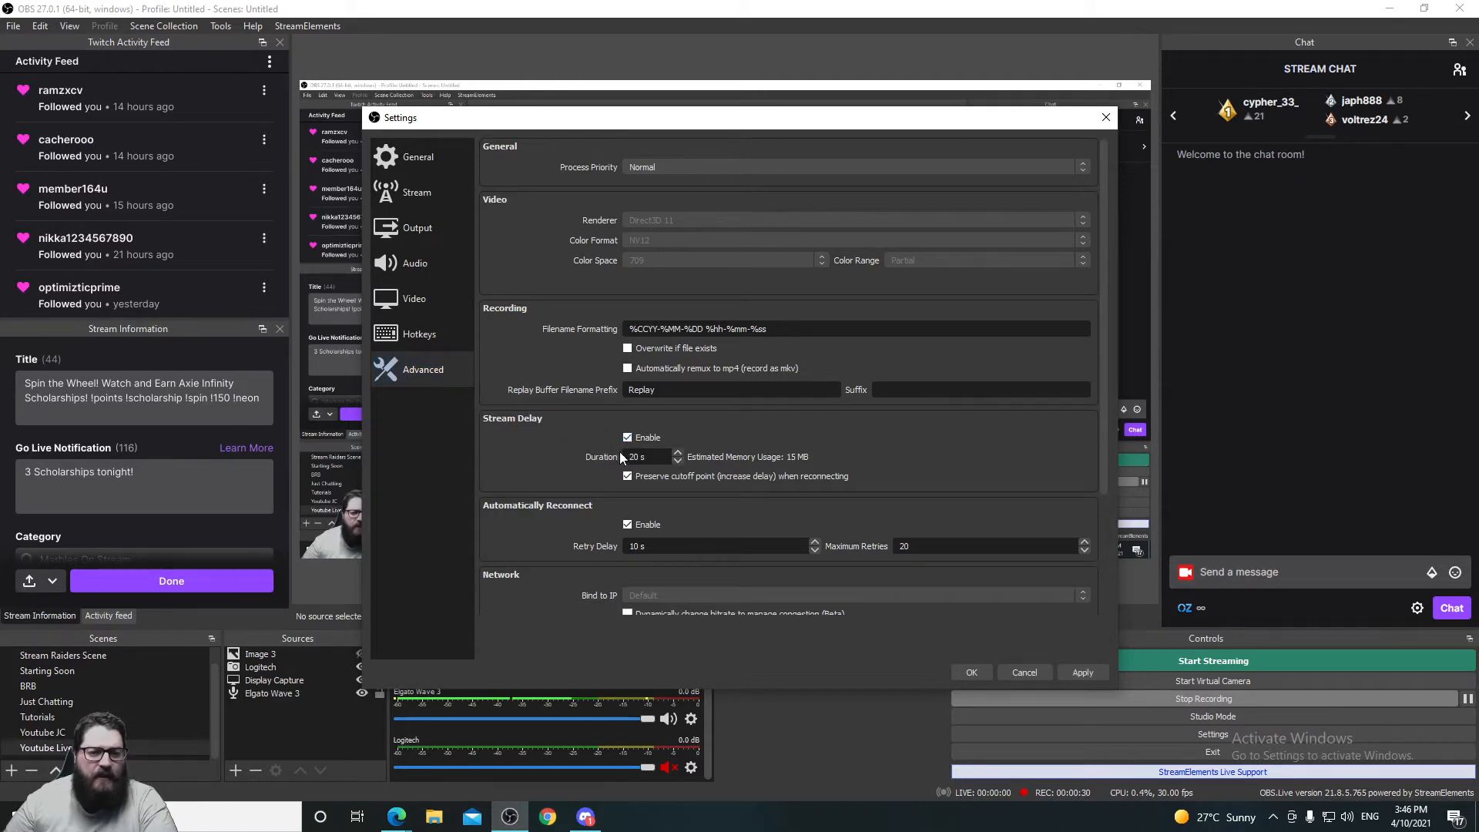
pyautogui.tripleClick(644, 457)
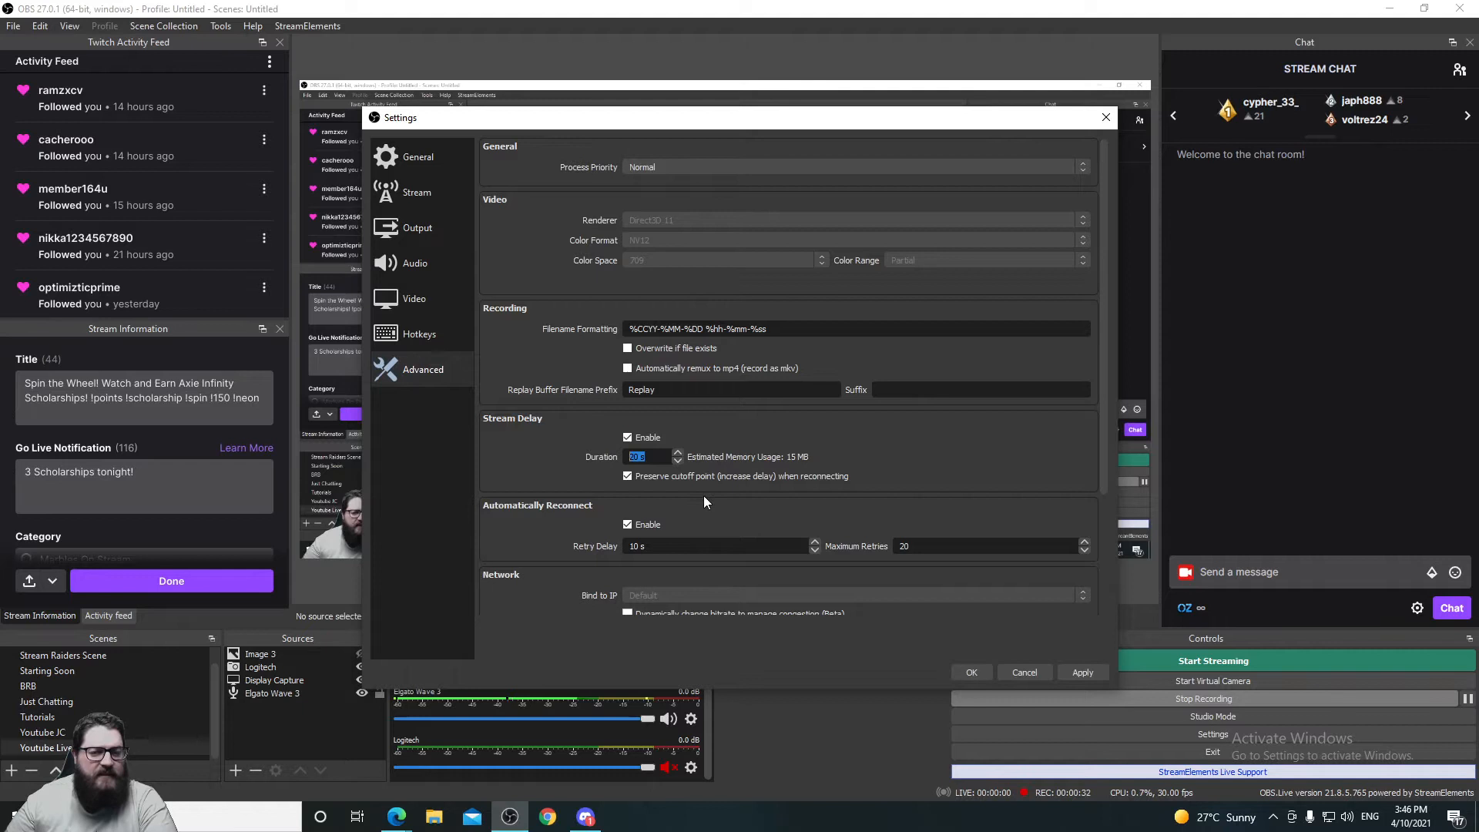